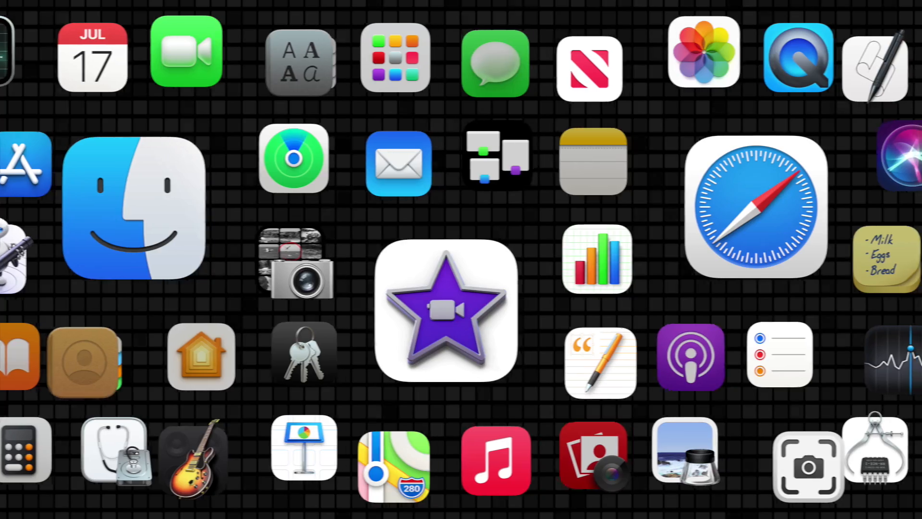
Create a new empty movie project, My Movie 5, from the Projects browser
left_click(446, 312)
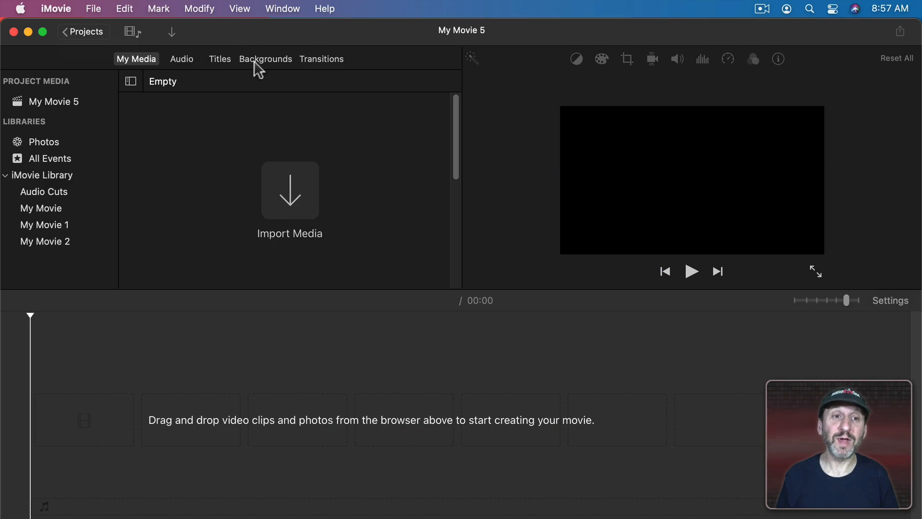
Browse the Backgrounds library down to the patterns and gradients and preview Gradient Gray
left_click(265, 59)
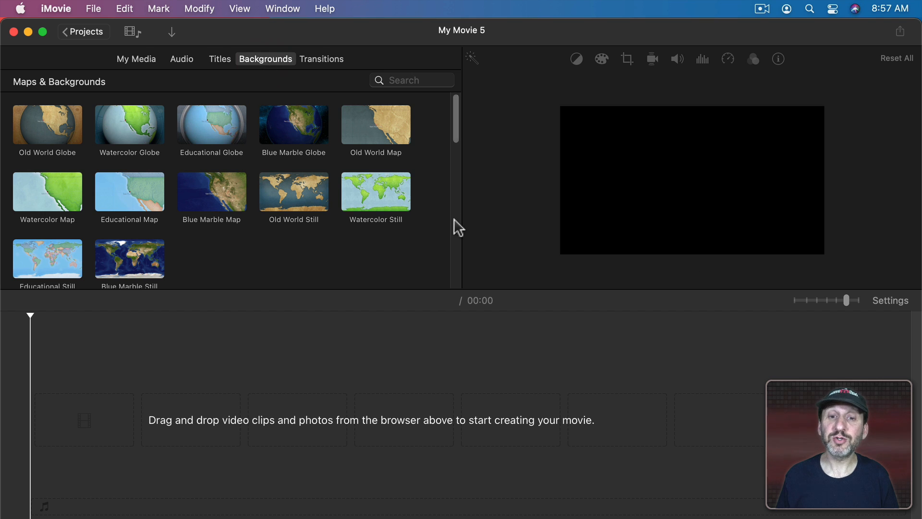
scroll("down", 3)
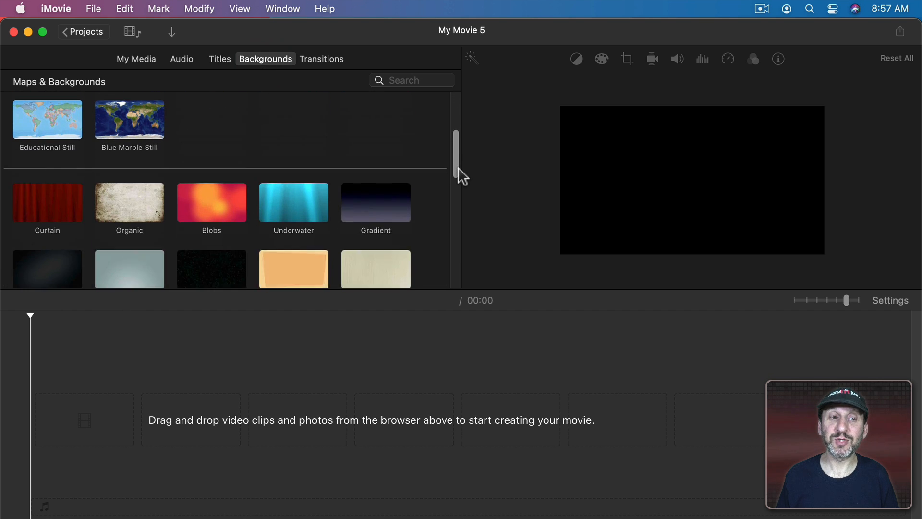
scroll("down", 3)
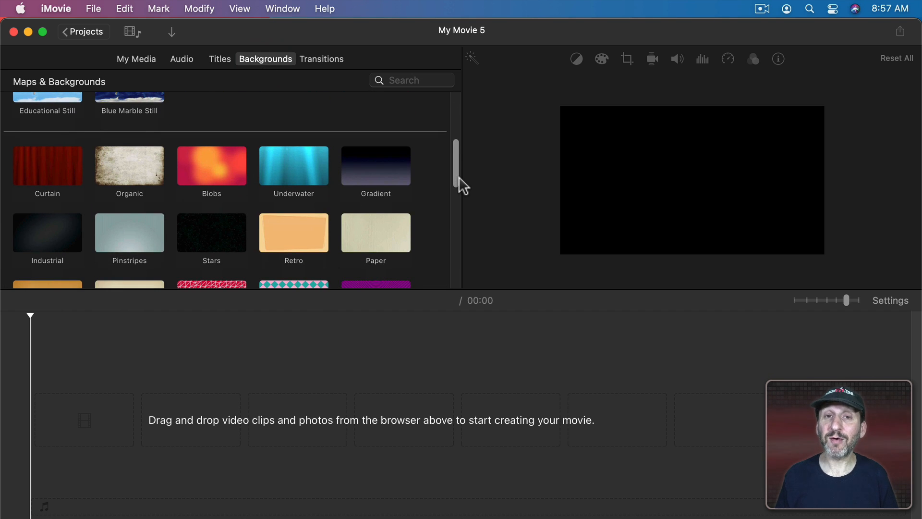
scroll("down", 3)
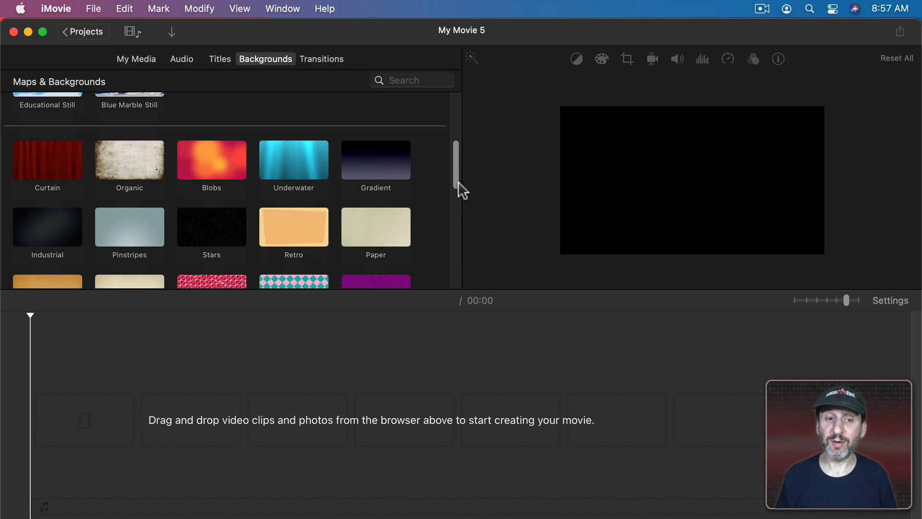
scroll("down", 3)
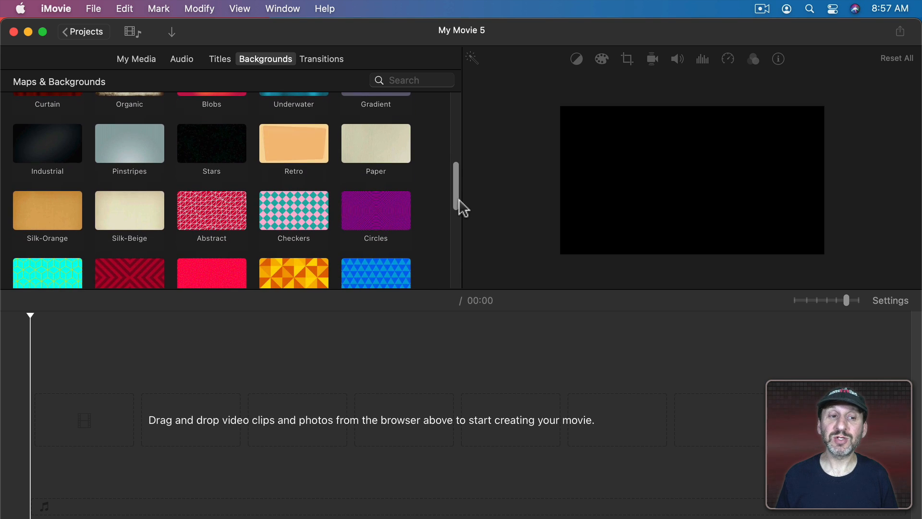
scroll("down", 3)
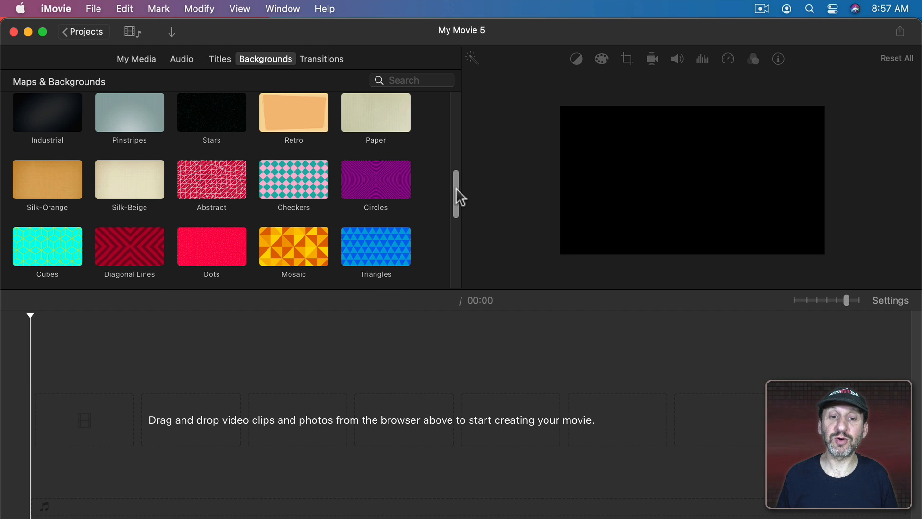
scroll("down", 3)
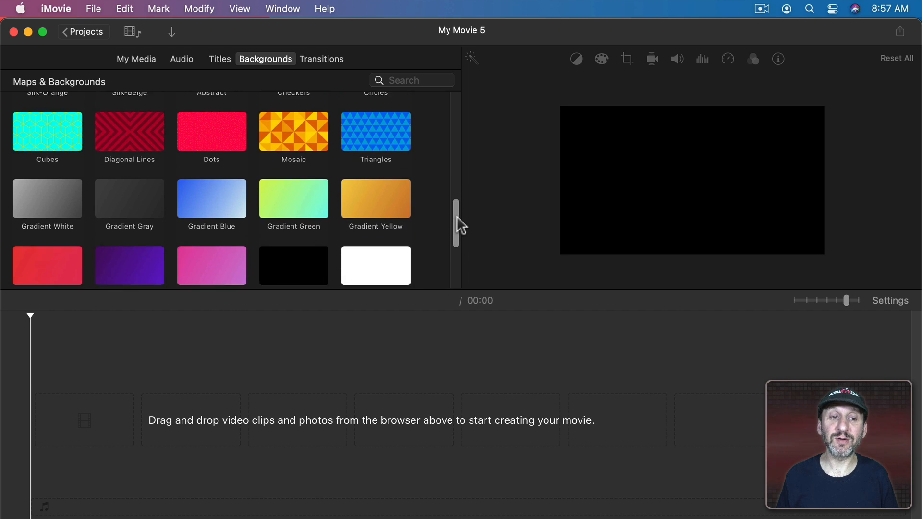
scroll("down", 3)
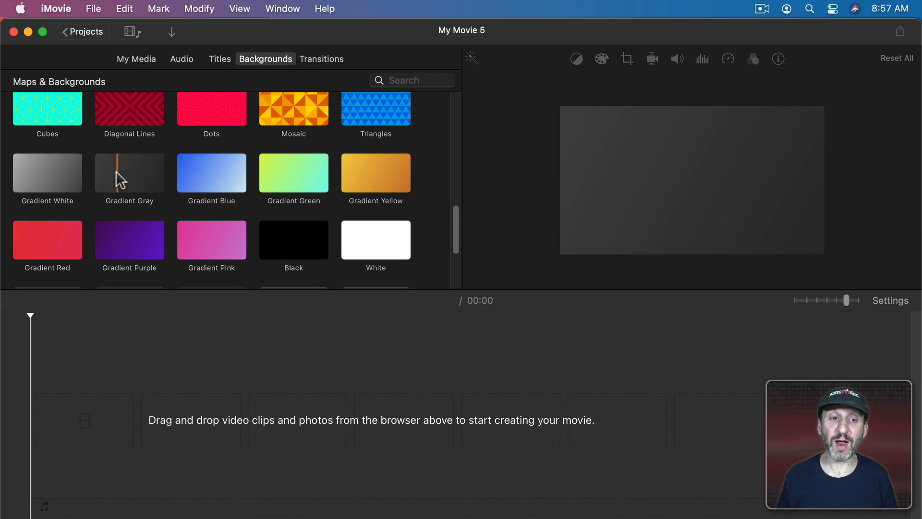
left_click(211, 239)
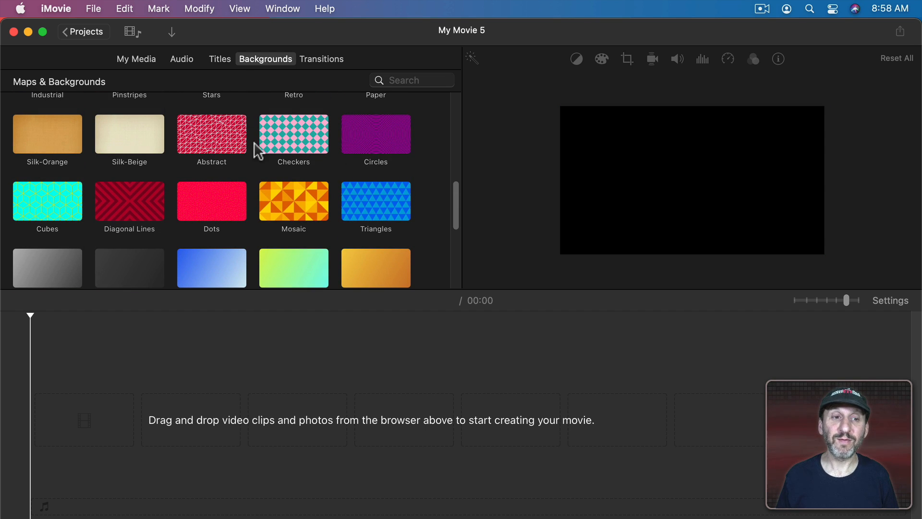
Drag the red Abstract pattern into the timeline as a four-second clip
left_click_drag(211, 134, 265, 409)
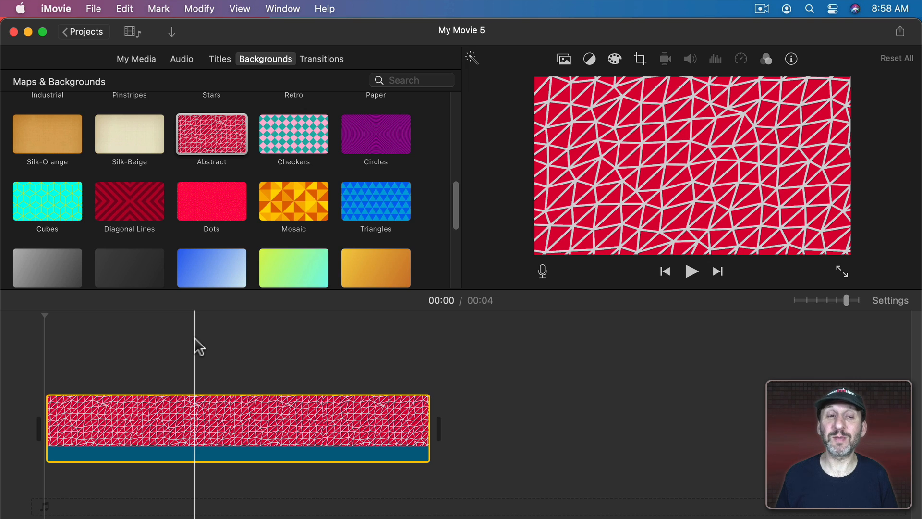
mouse_move(578, 143)
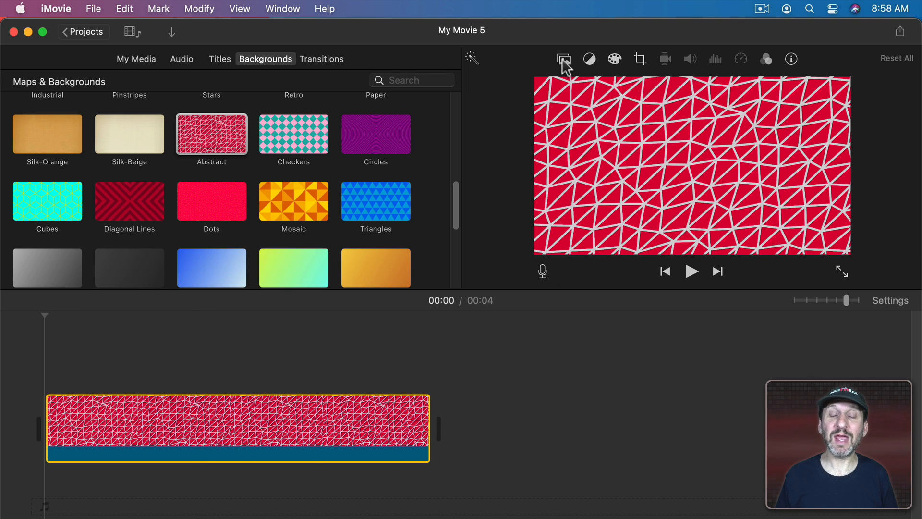
mouse_move(564, 58)
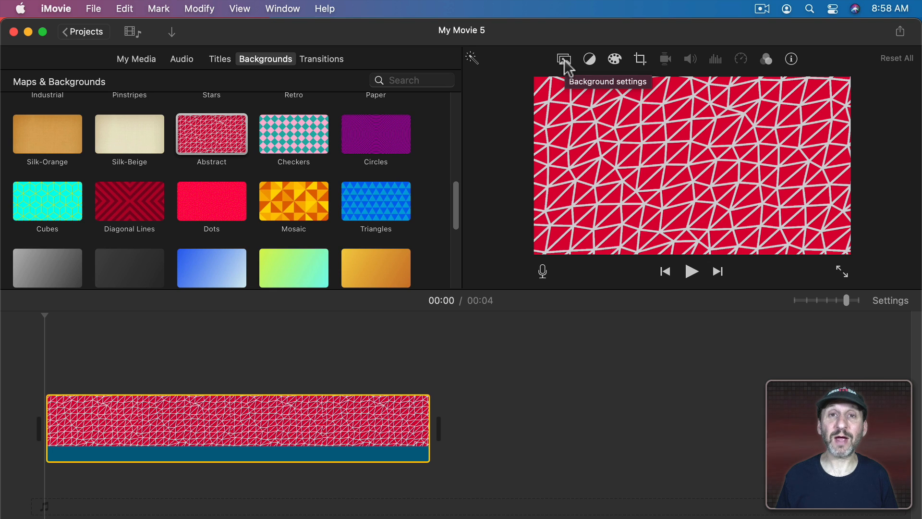
Recolour the Abstract clip's first colour to a reddish tone in the Colors window
left_click(564, 58)
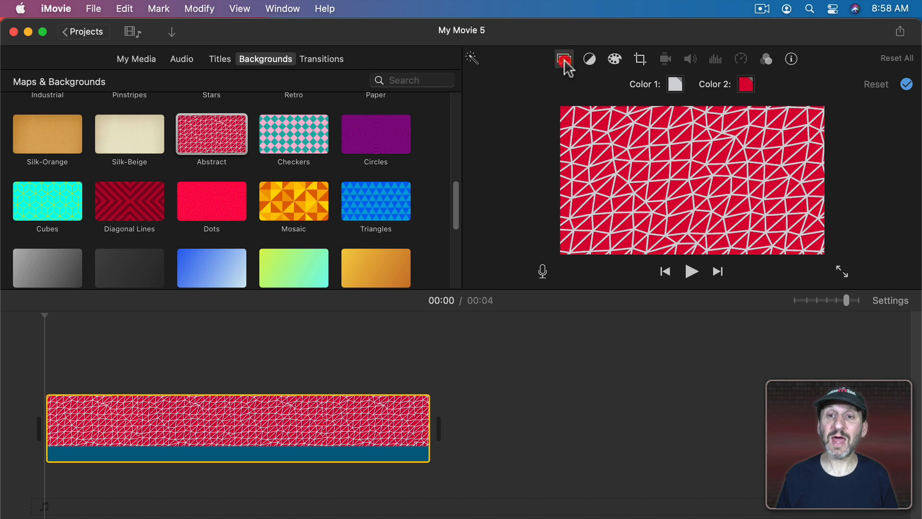
mouse_move(630, 187)
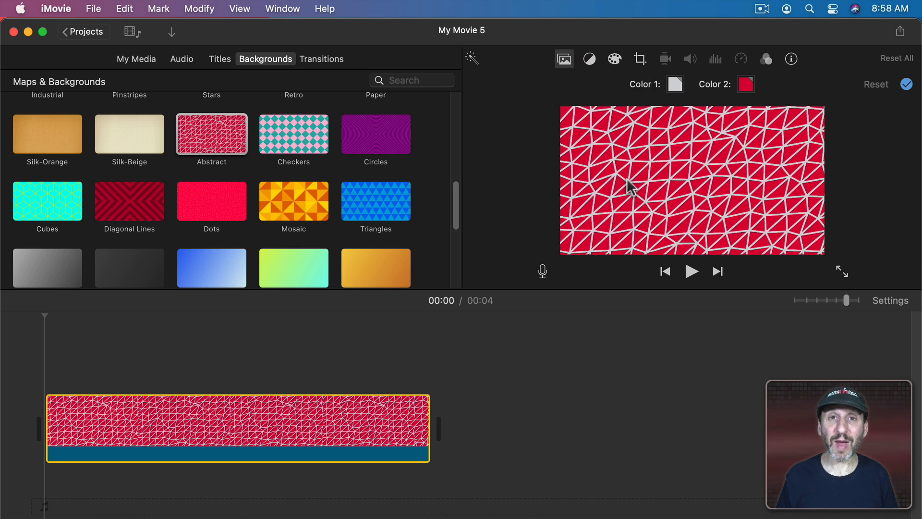
mouse_move(672, 96)
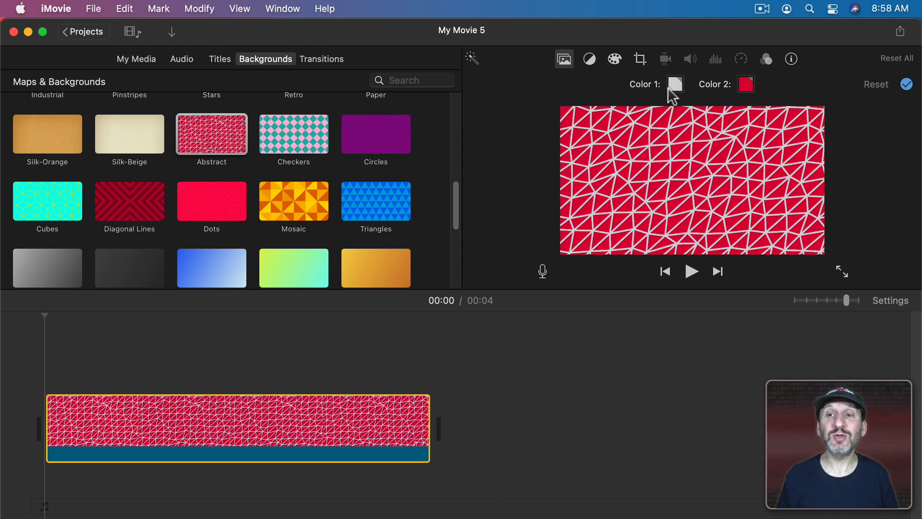
mouse_move(737, 98)
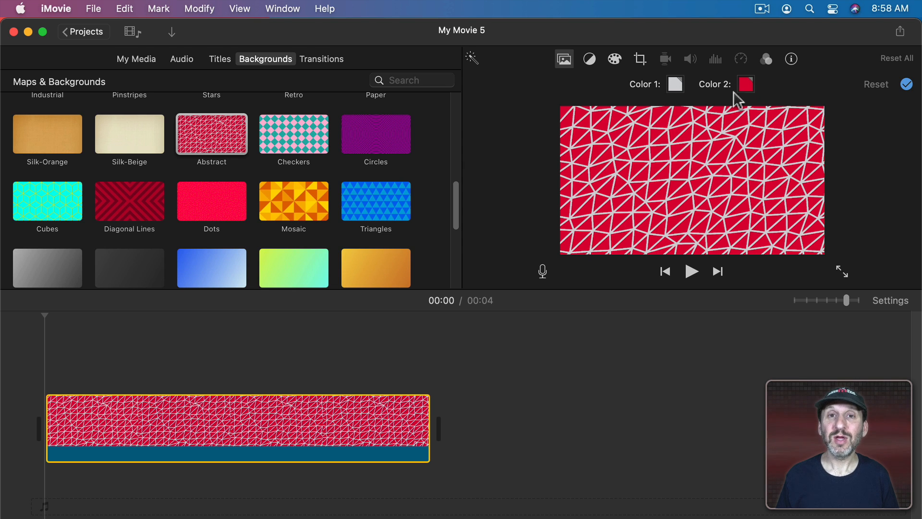
mouse_move(715, 114)
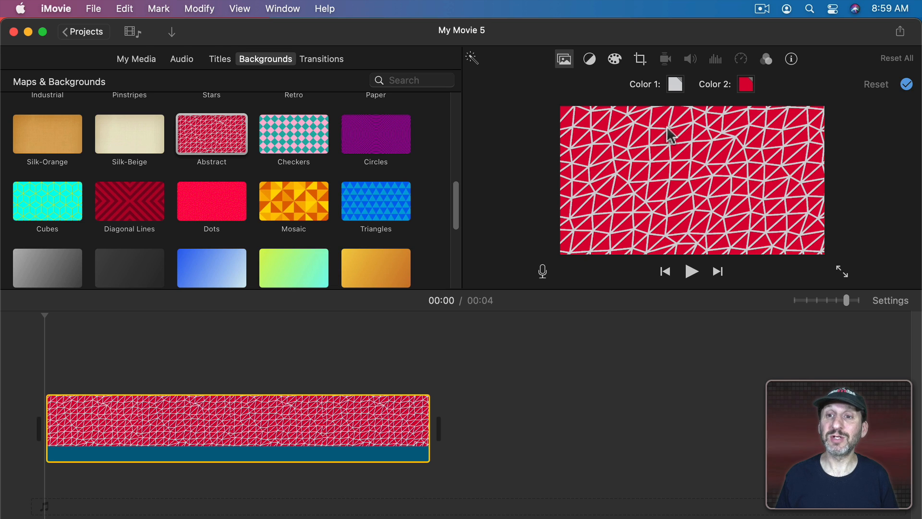
mouse_move(721, 144)
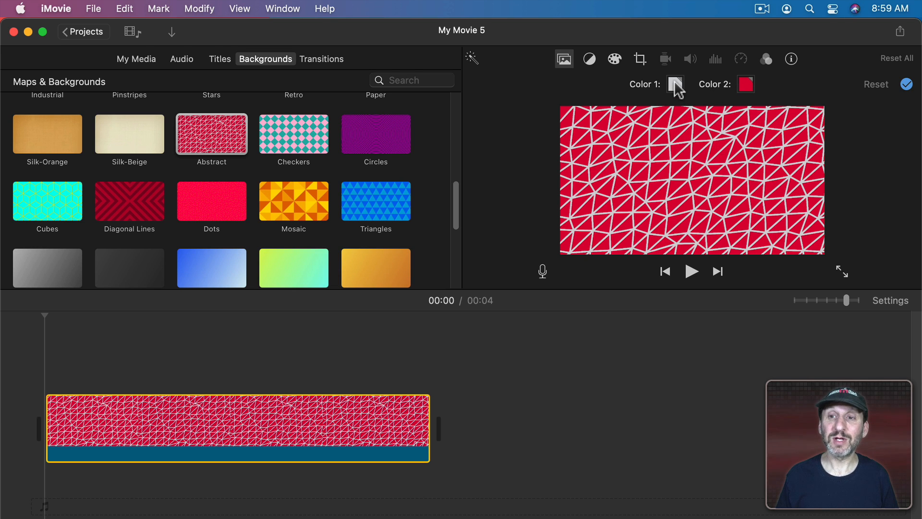
left_click(675, 85)
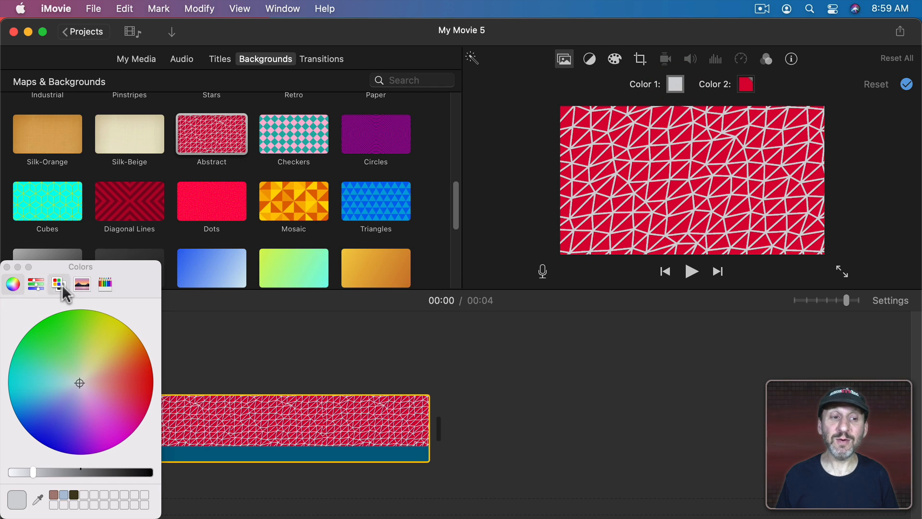
left_click(121, 388)
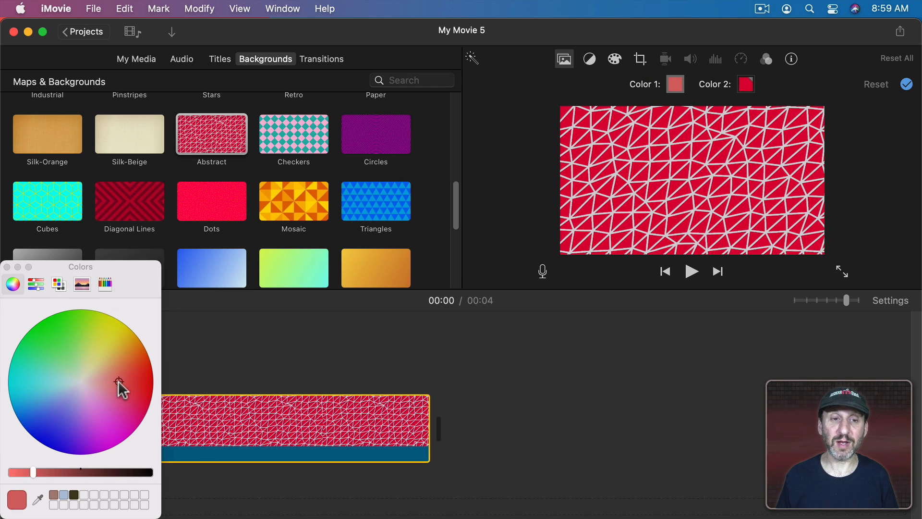
left_click(125, 369)
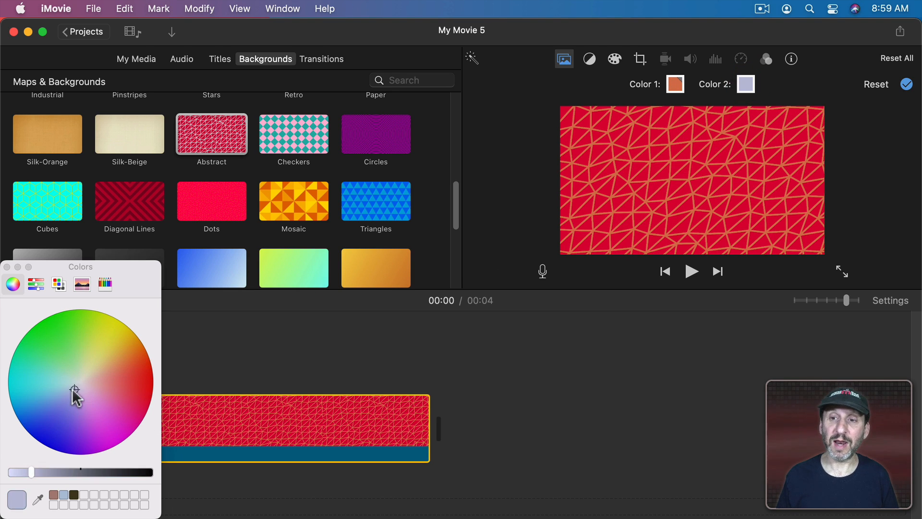
Set the second colour to pale lavender, try Checkers, then delete the clip
left_click(54, 379)
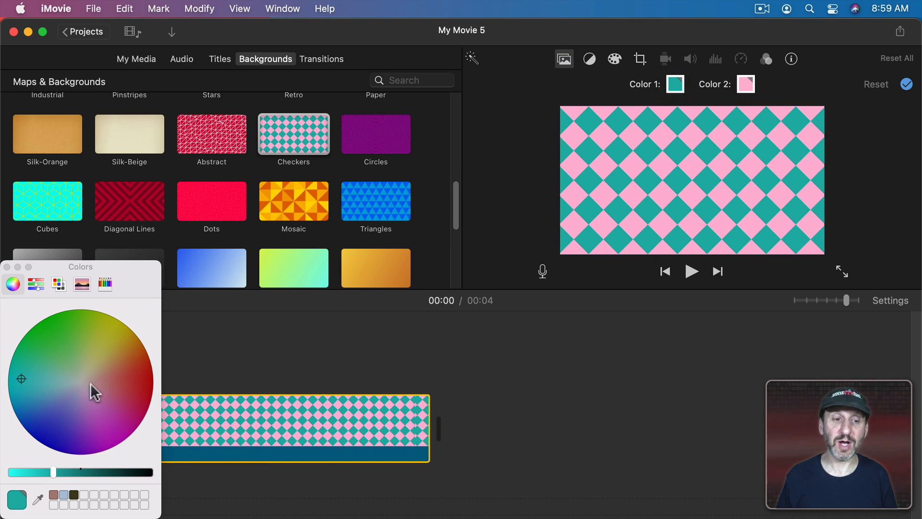
left_click(116, 379)
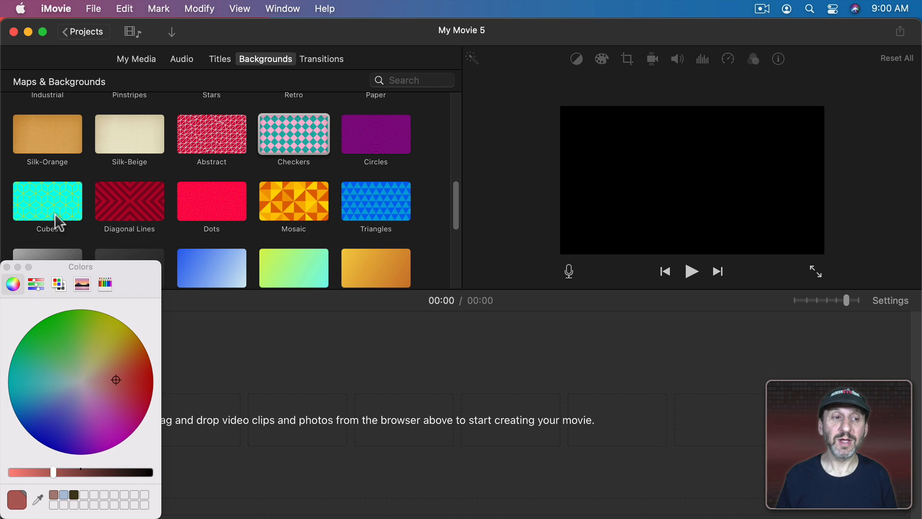
Preview the Cubes and Mosaic patterns, then pick a gradient and recolour its second colour
left_click(48, 200)
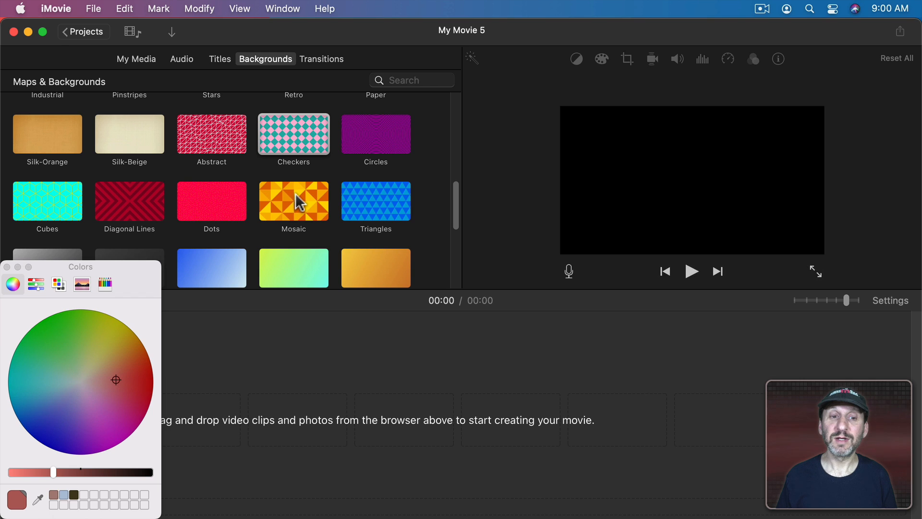
left_click(376, 201)
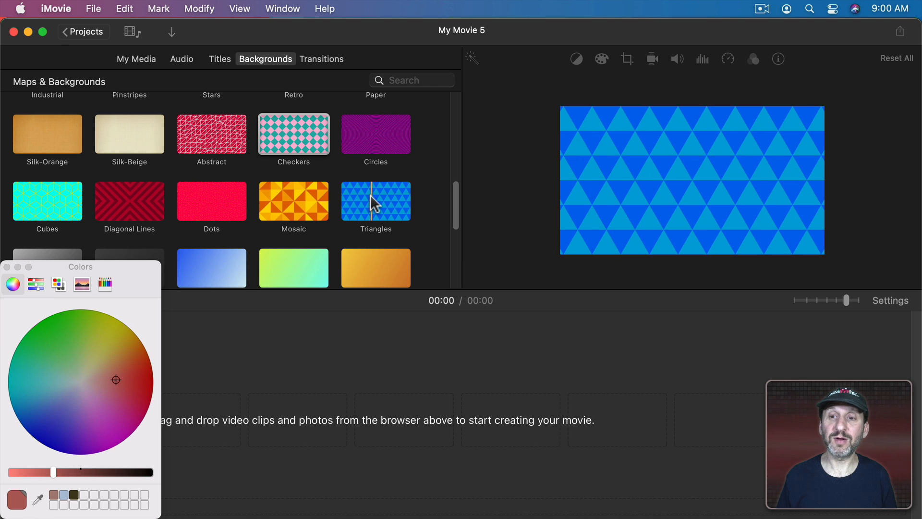
scroll("down", 3)
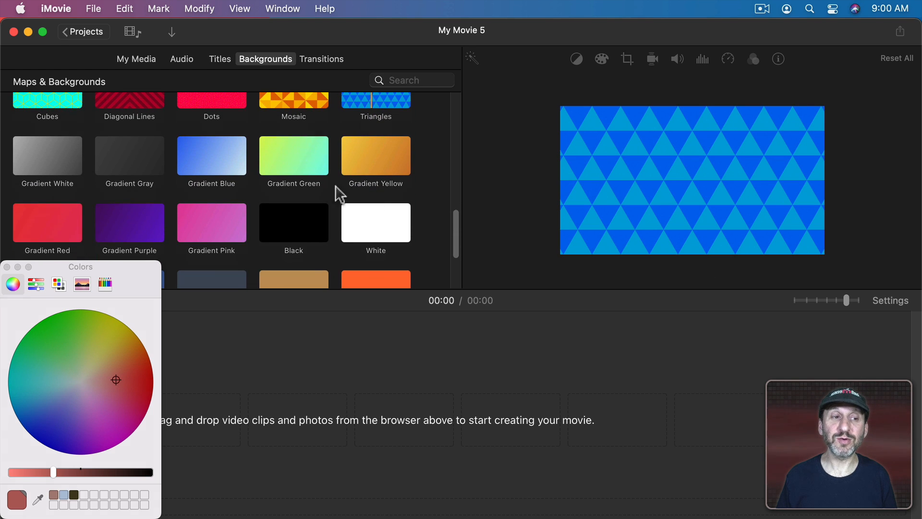
left_click(46, 157)
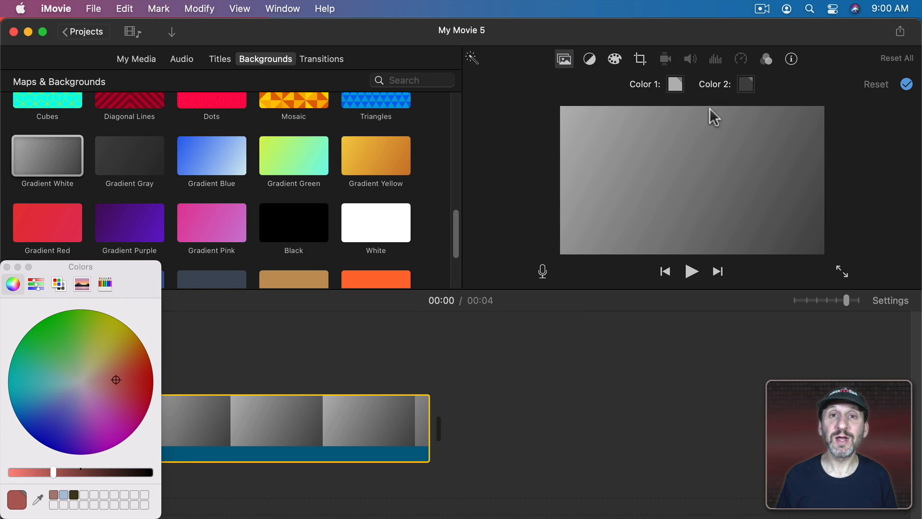
mouse_move(787, 164)
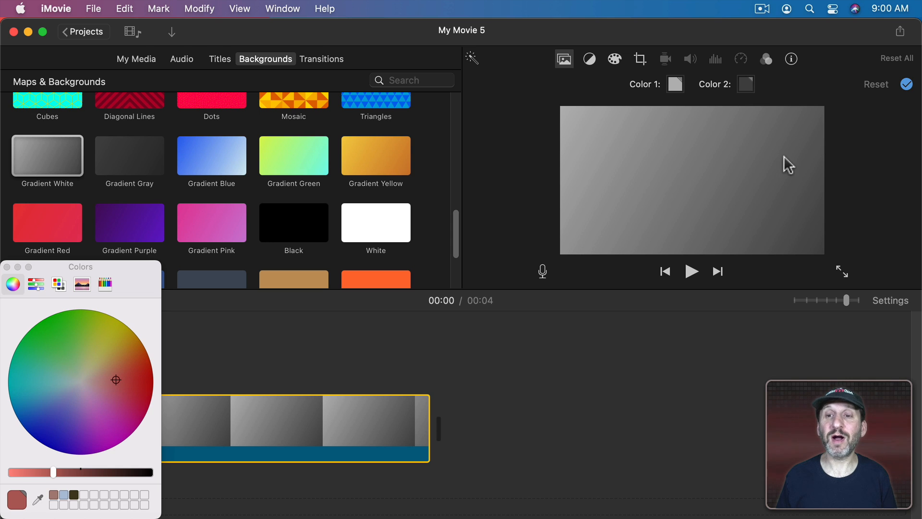
mouse_move(594, 146)
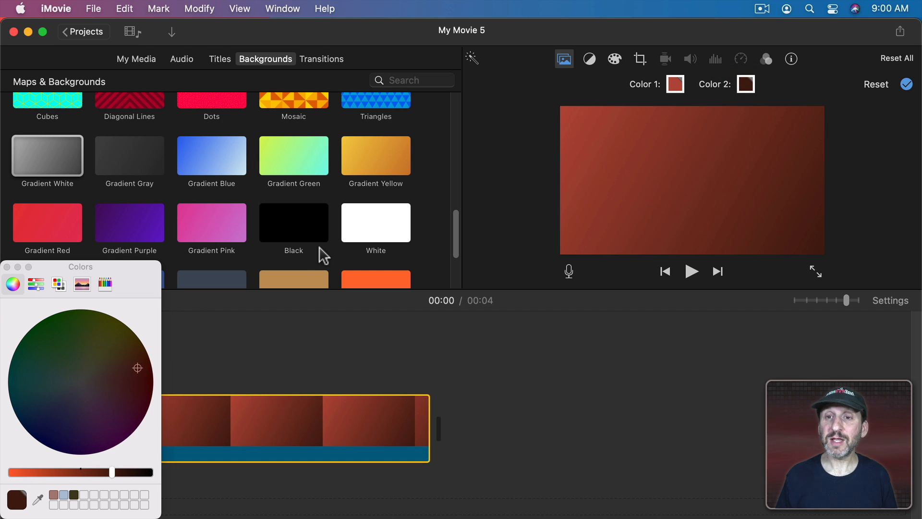
mouse_move(320, 257)
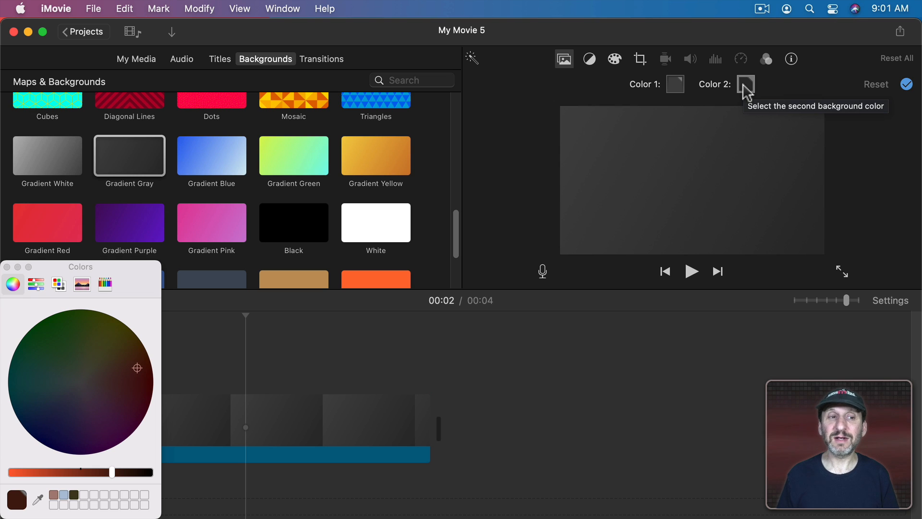
left_click(211, 155)
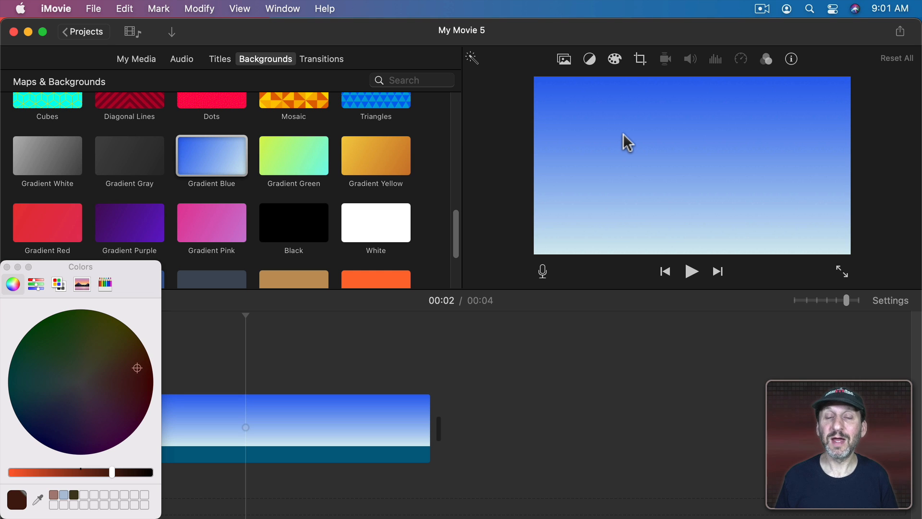
mouse_move(621, 228)
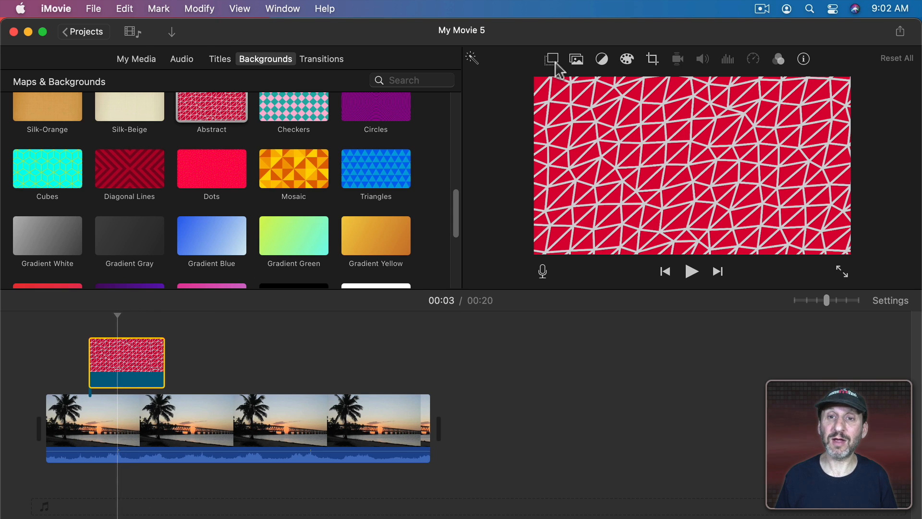
Show the pattern overlay in Split Screen beside the beach clip
left_click(552, 58)
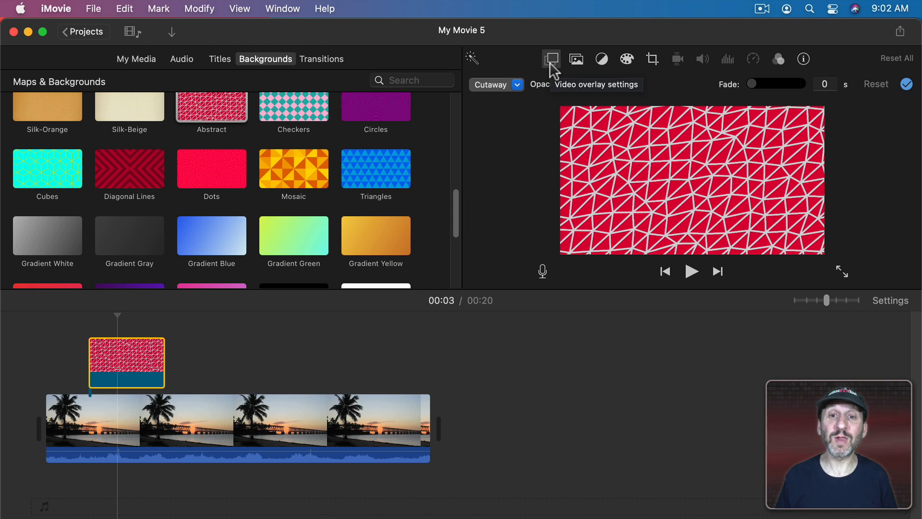
left_click(517, 85)
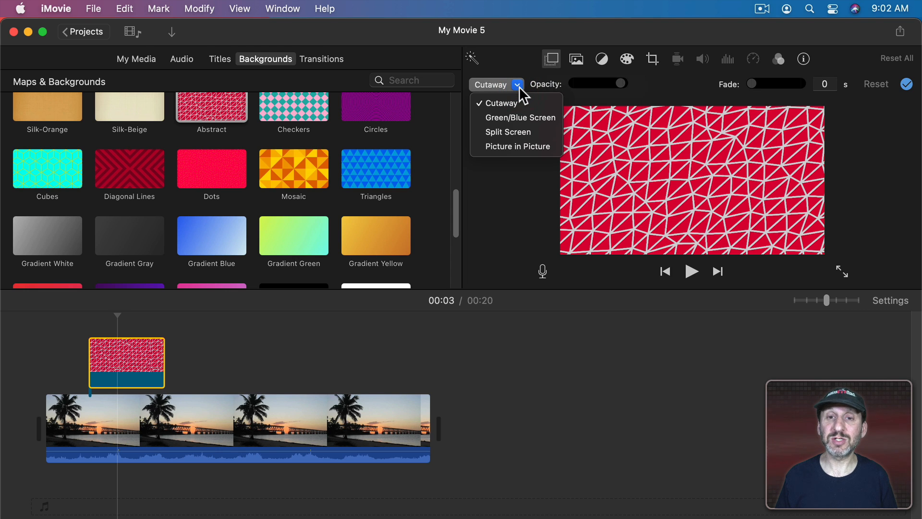
mouse_move(508, 132)
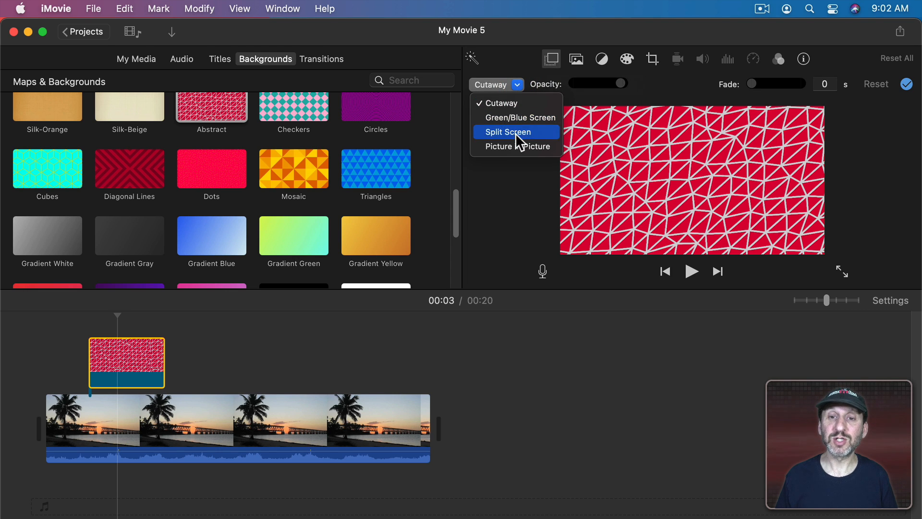
left_click(507, 131)
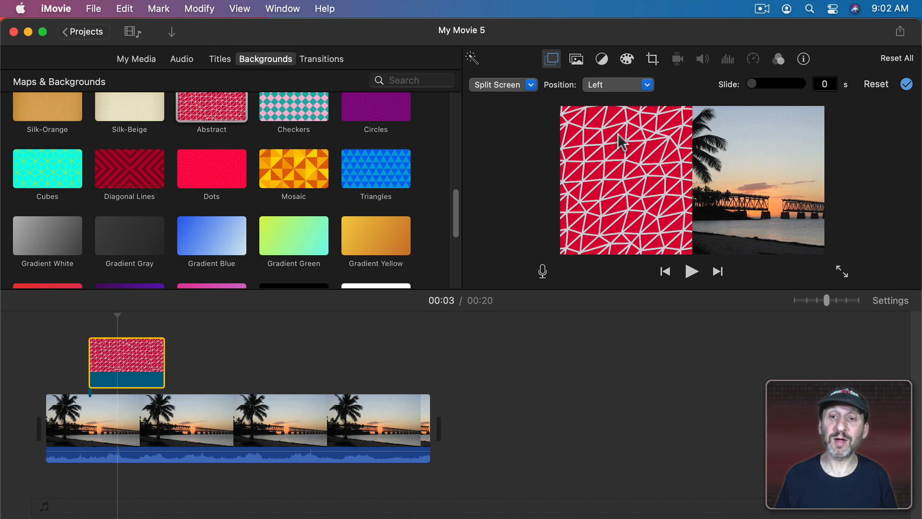
mouse_move(635, 156)
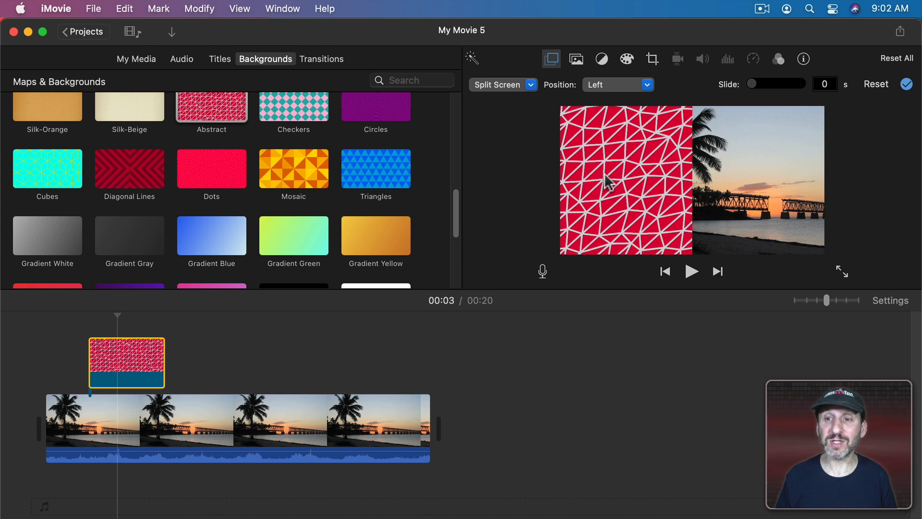
left_click(529, 84)
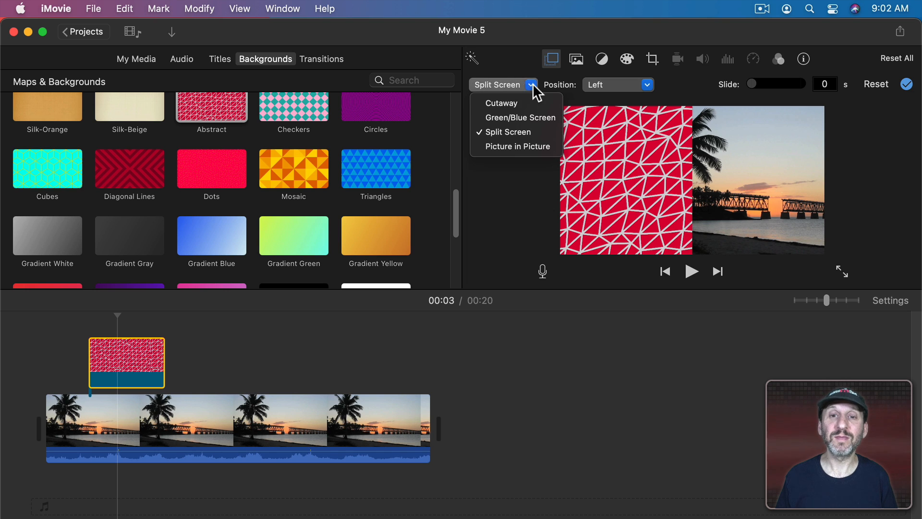
Try it as an enlarged Picture in Picture inset, then return to full-frame Cutaway
left_click(518, 146)
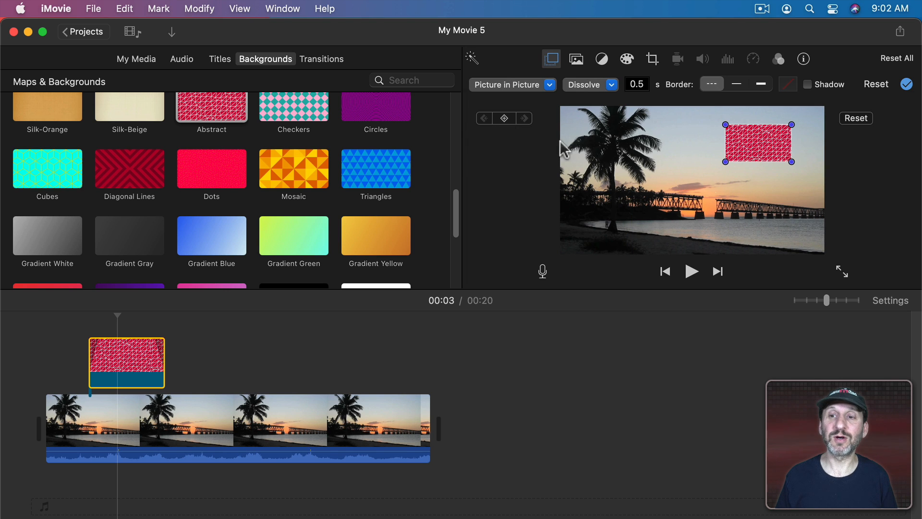
left_click_drag(759, 143, 612, 140)
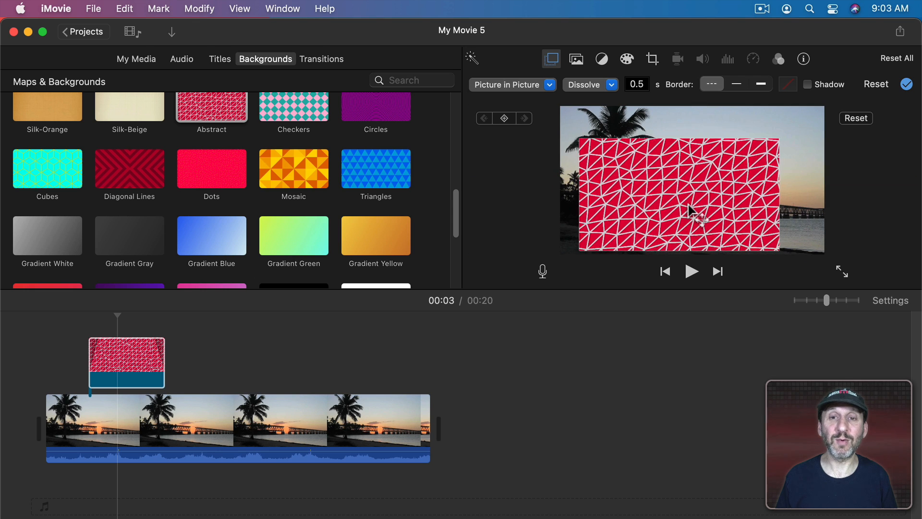
left_click(512, 85)
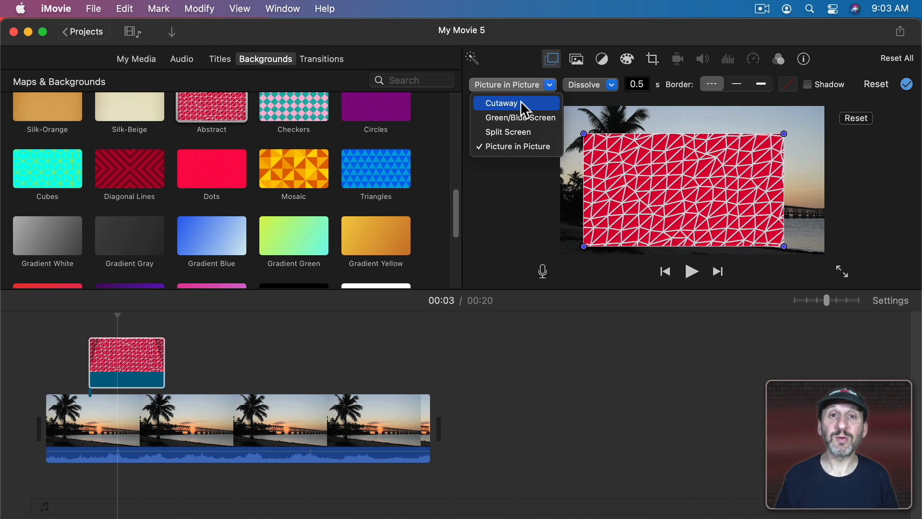
left_click(501, 103)
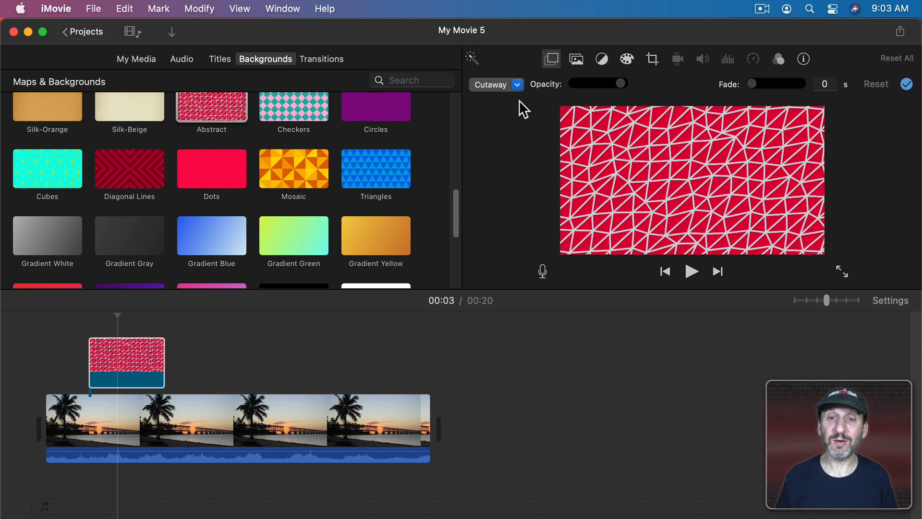
Lower the Cutaway opacity so the sunset shows through, then recolour the overlay's second colour
left_click_drag(619, 83, 609, 83)
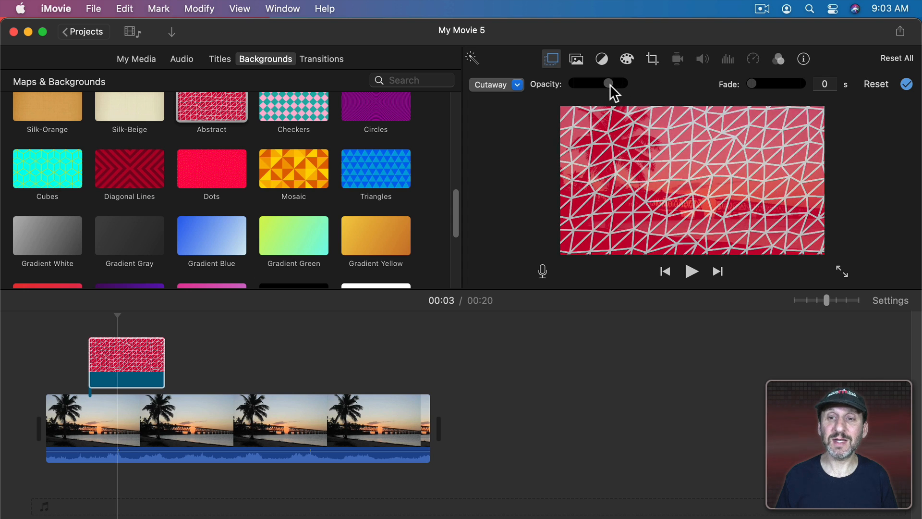
left_click_drag(609, 82, 589, 83)
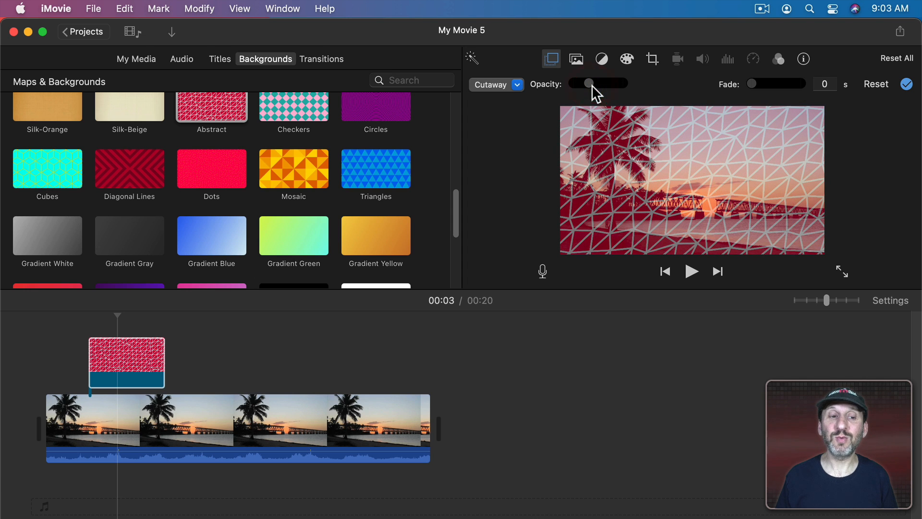
left_click(126, 363)
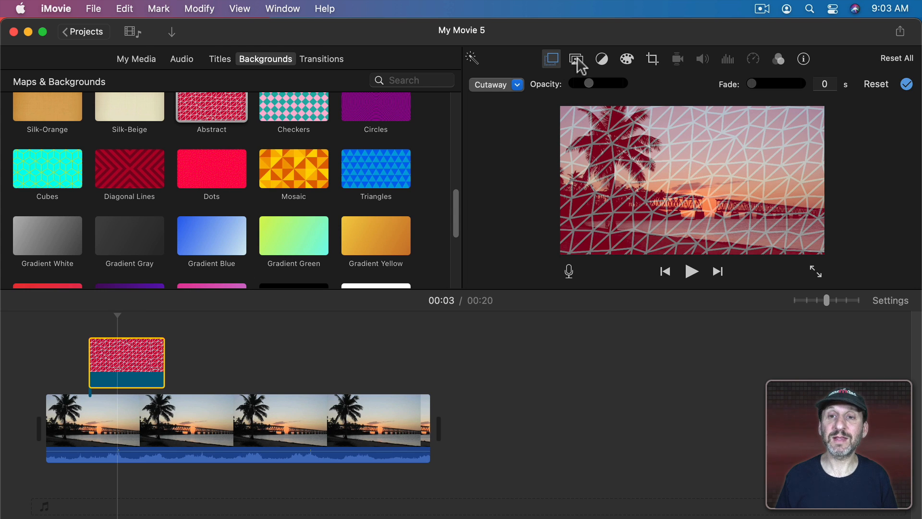
left_click(576, 59)
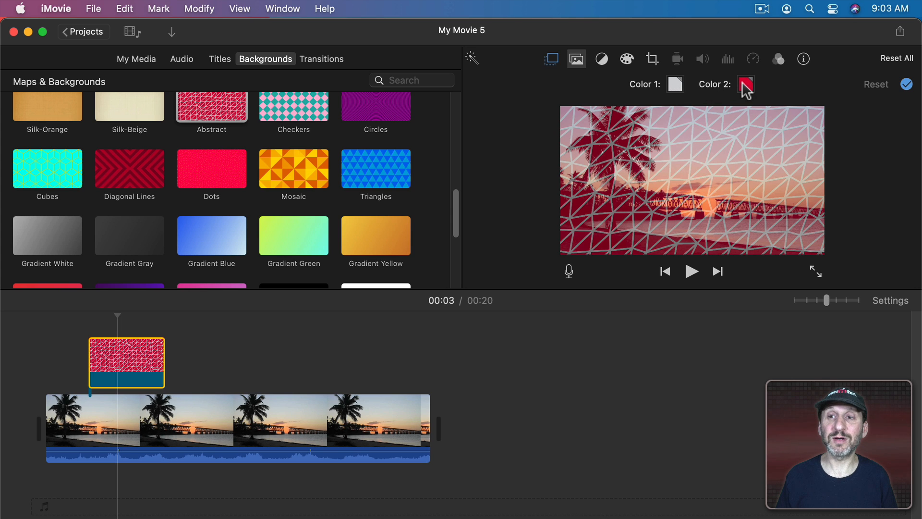
left_click(746, 84)
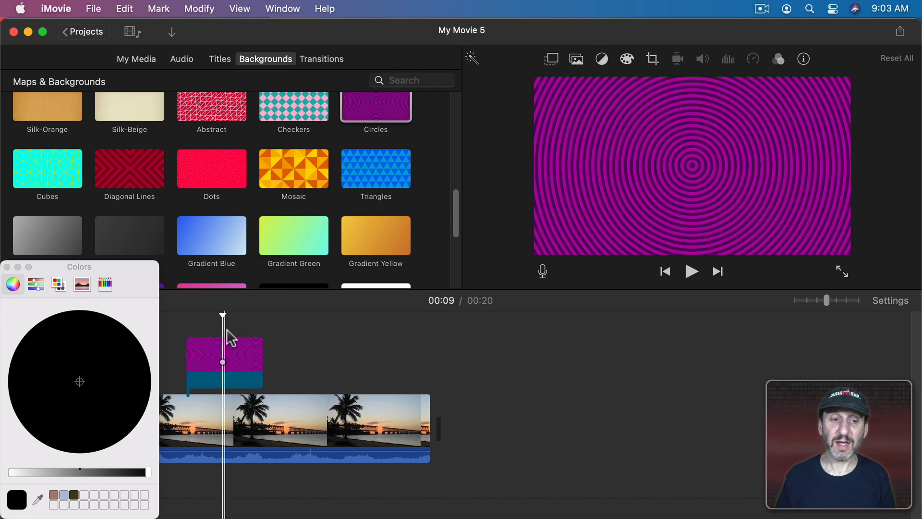
Make the purple Circles overlay semi-transparent, then swap it back for the Abstract pattern
left_click(552, 59)
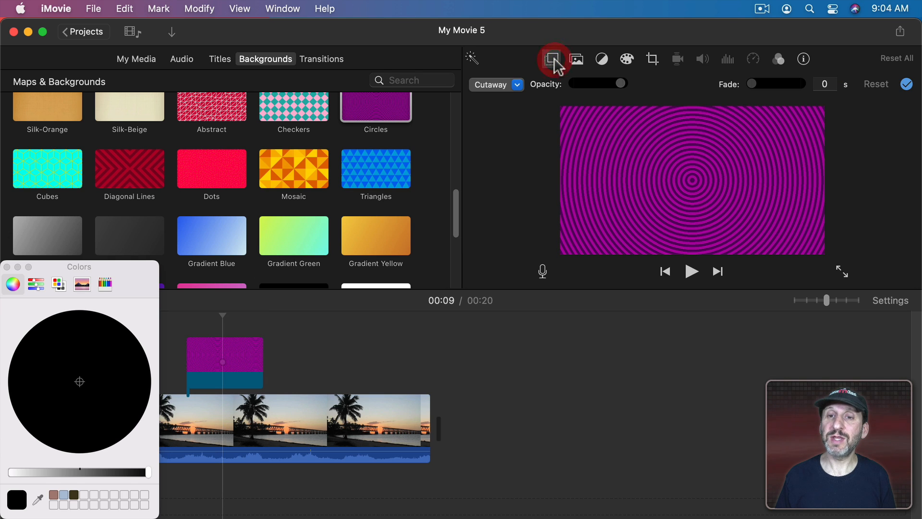
left_click_drag(620, 82, 598, 83)
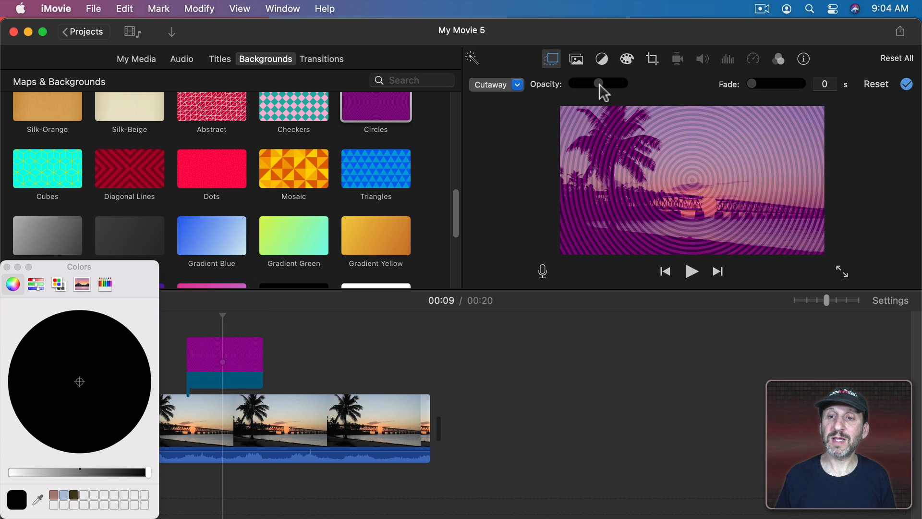
left_click(576, 58)
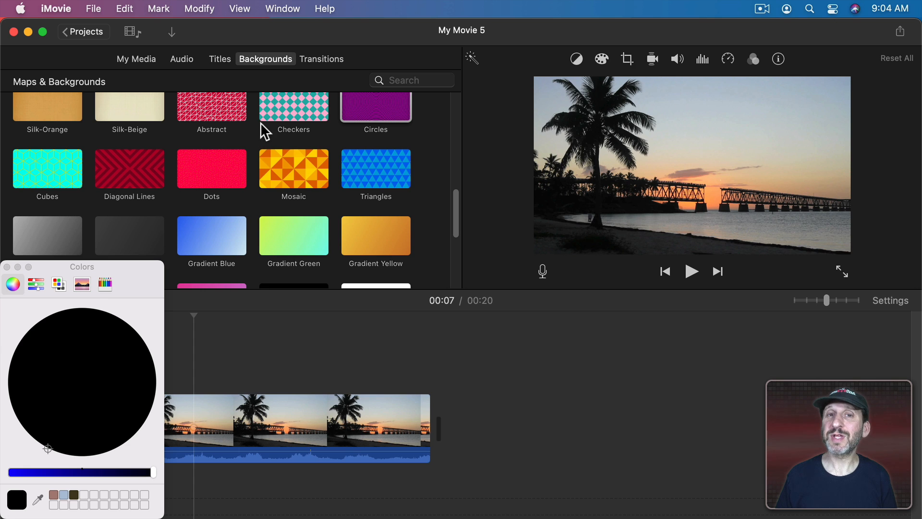
left_click(212, 105)
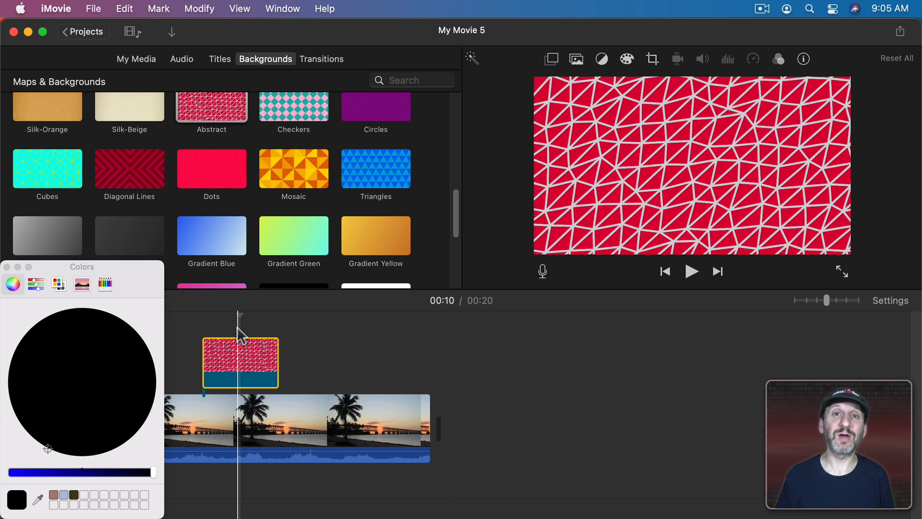
Set the Abstract overlay's second colour to bright green and check its overlay settings
left_click(237, 362)
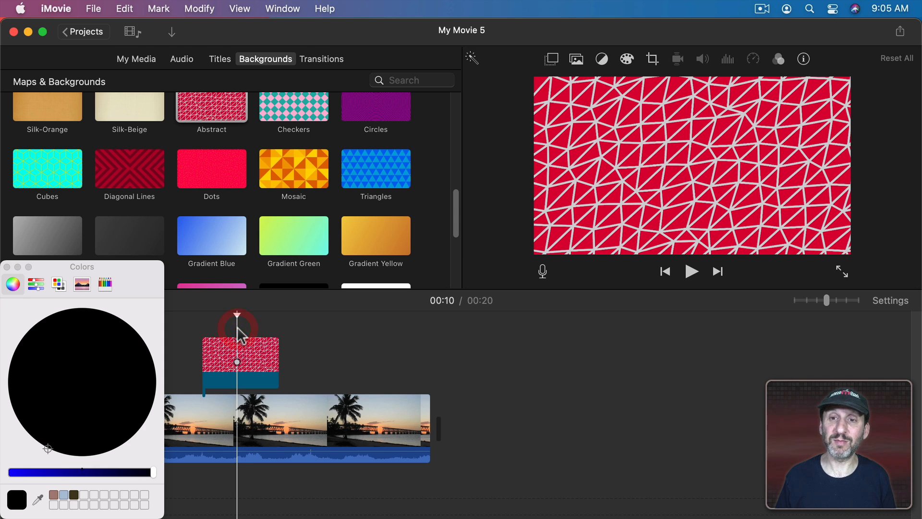
left_click(577, 58)
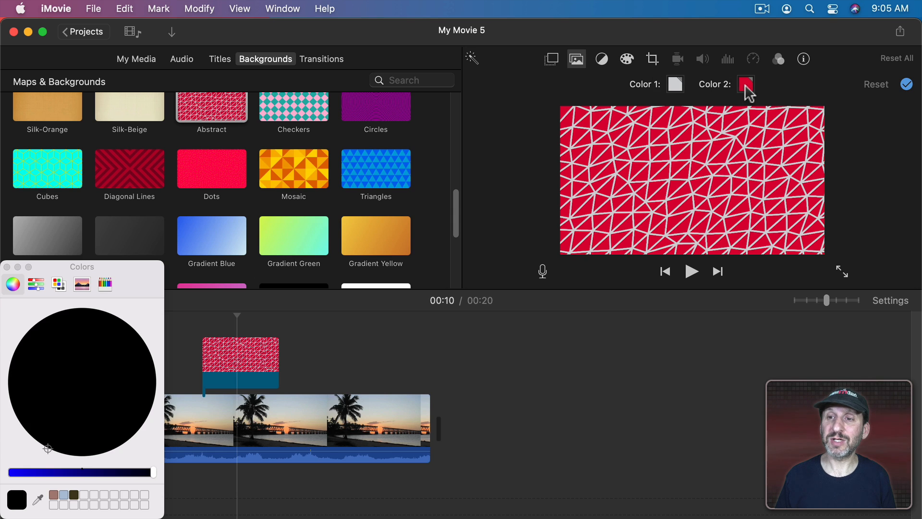
left_click(54, 321)
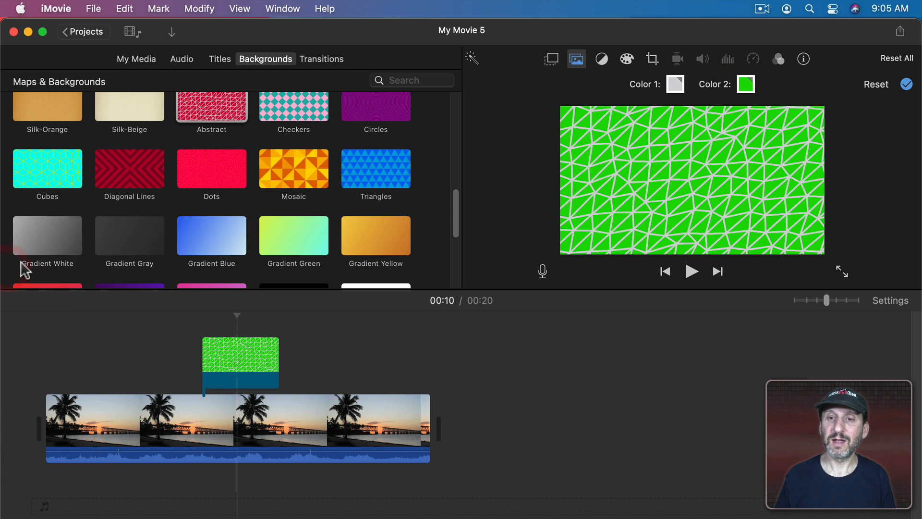
left_click(552, 59)
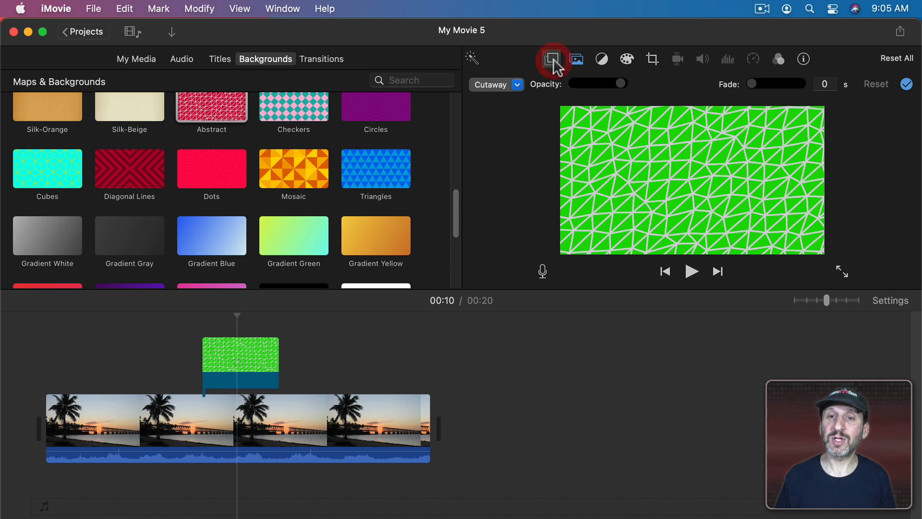
left_click(552, 58)
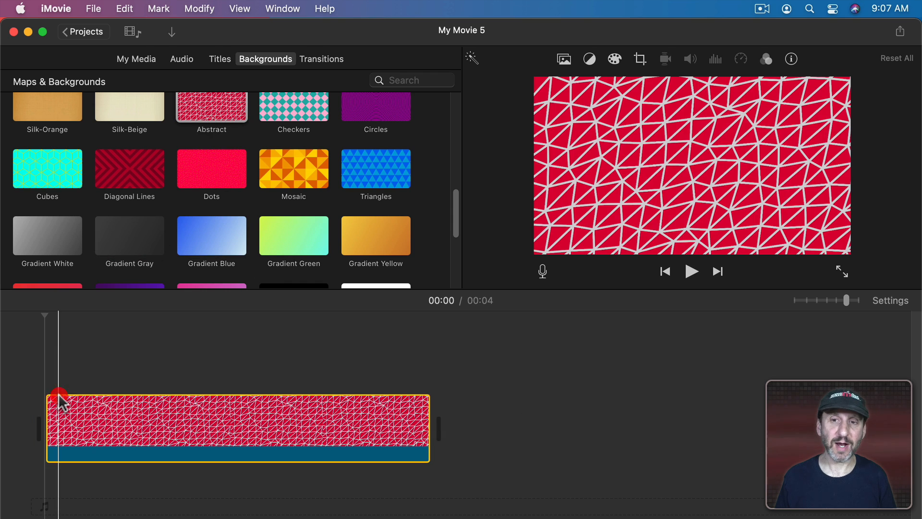
Apply the Sepia clip filter to the pattern clip from Choose Clip Filter
left_click(766, 59)
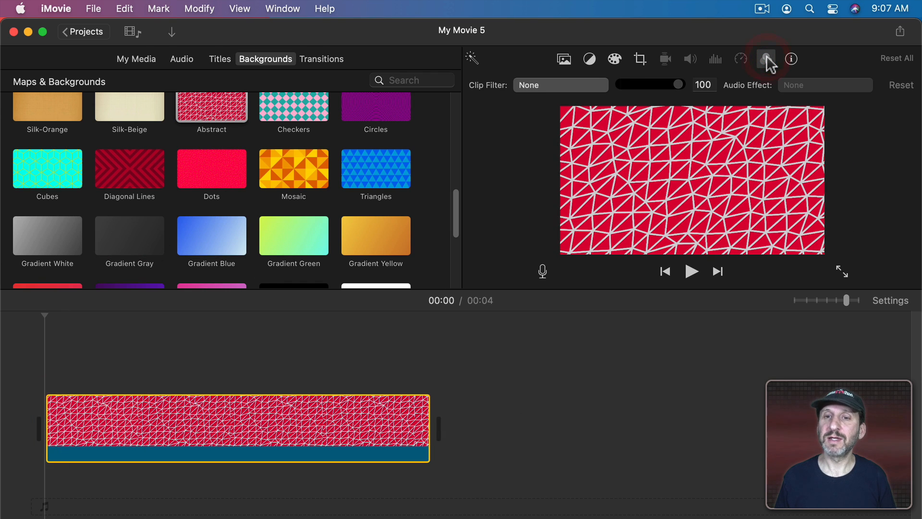
left_click(560, 84)
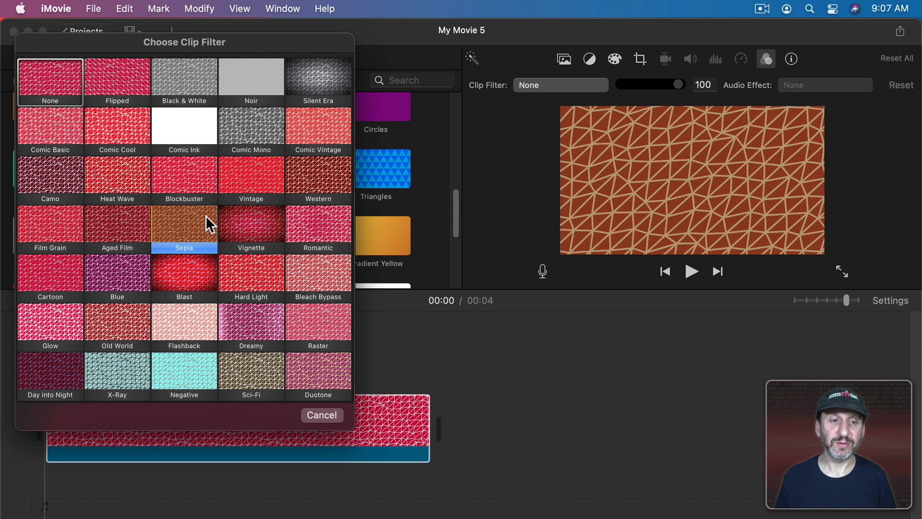
left_click(184, 274)
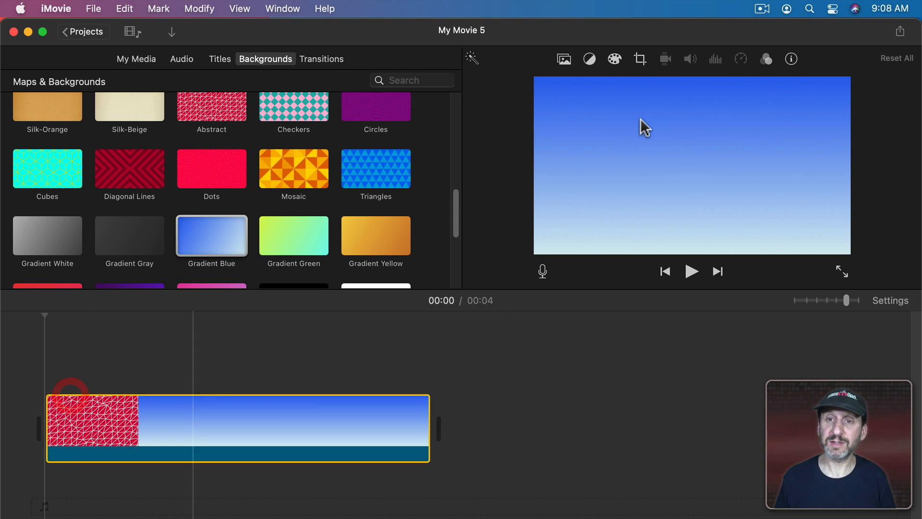
Apply a Vignette clip filter to the Gradient Blue background clip via Clip Filter settings
left_click(765, 59)
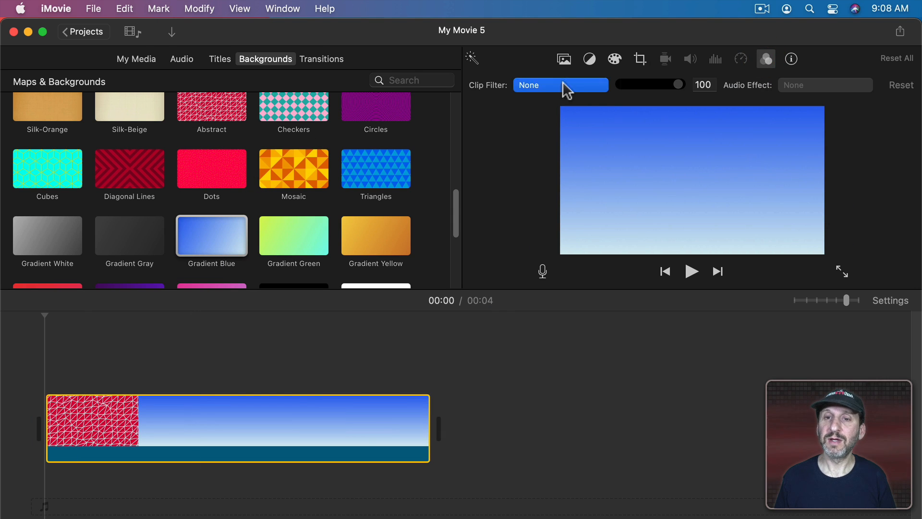
left_click(561, 84)
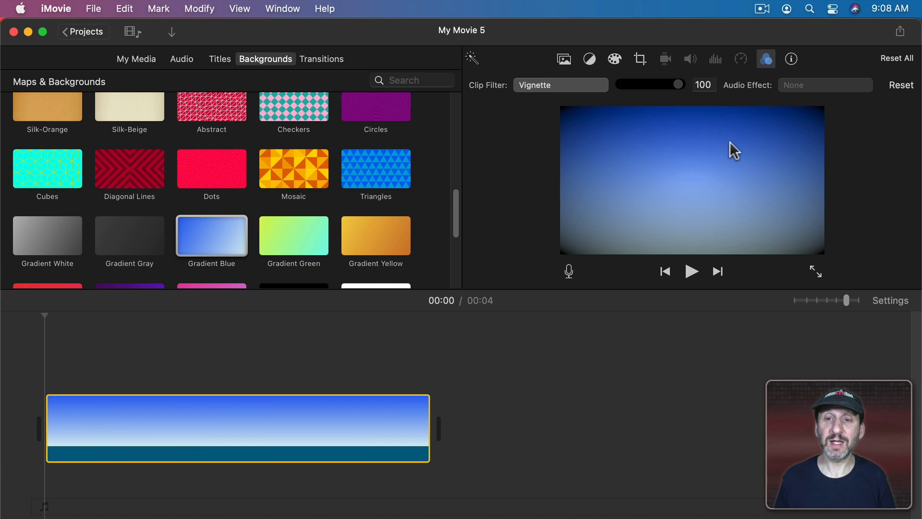
left_click(559, 84)
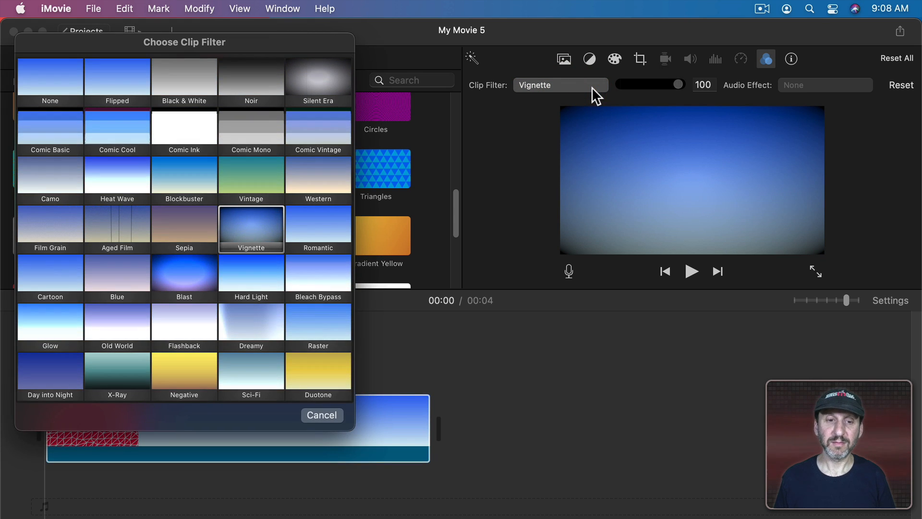